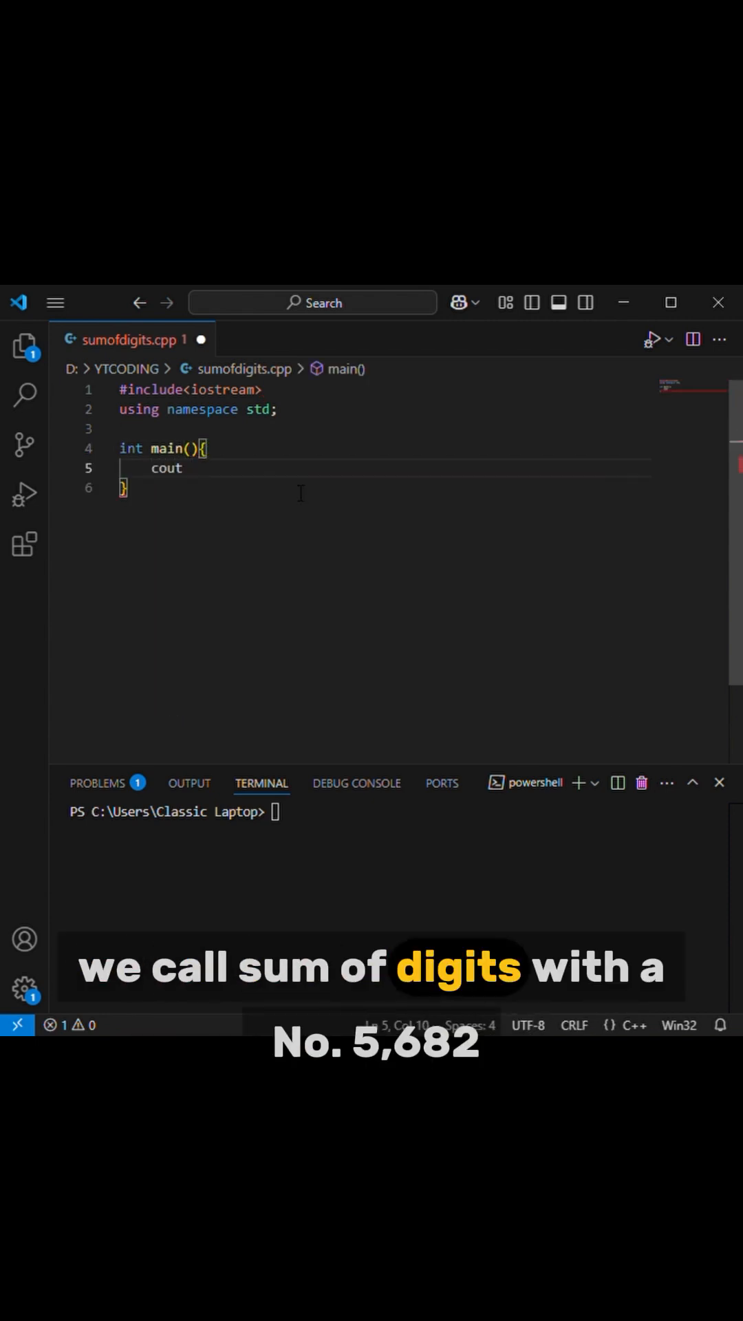
text(<< "sum = ")
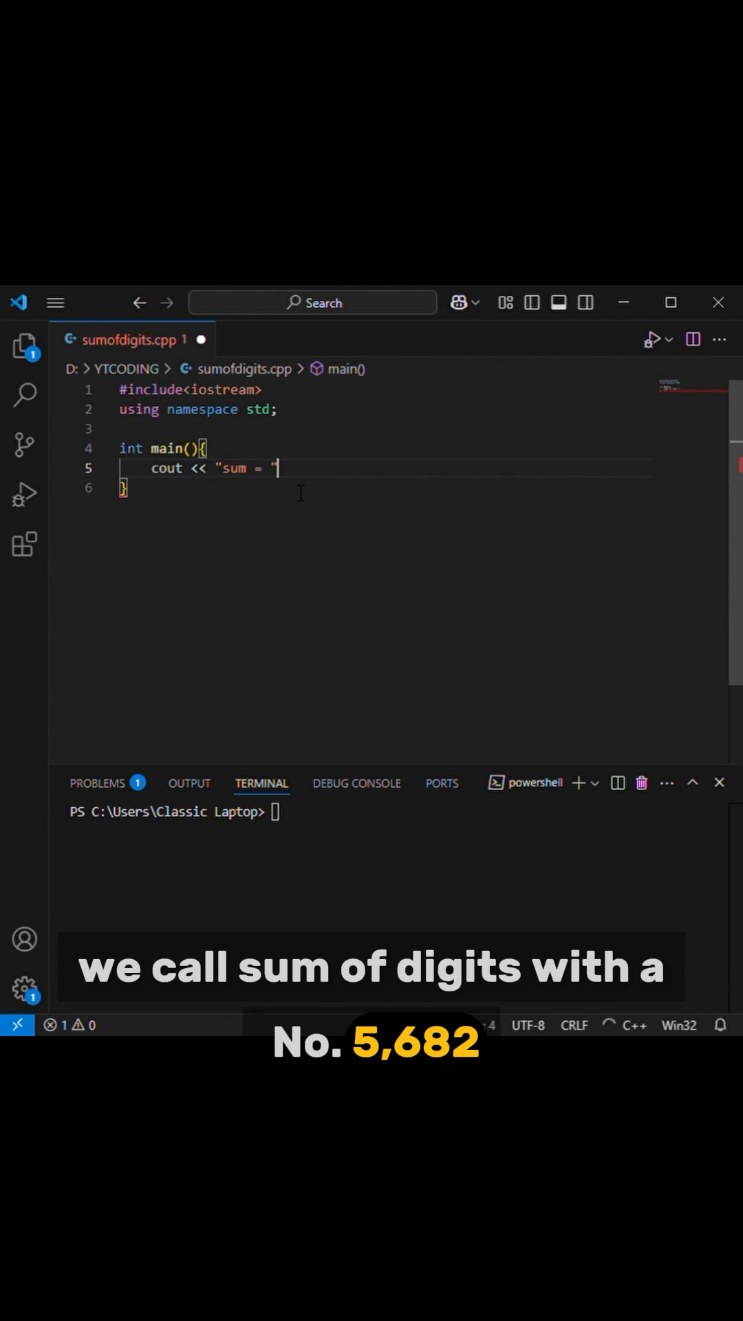
text(< sumofdigi)
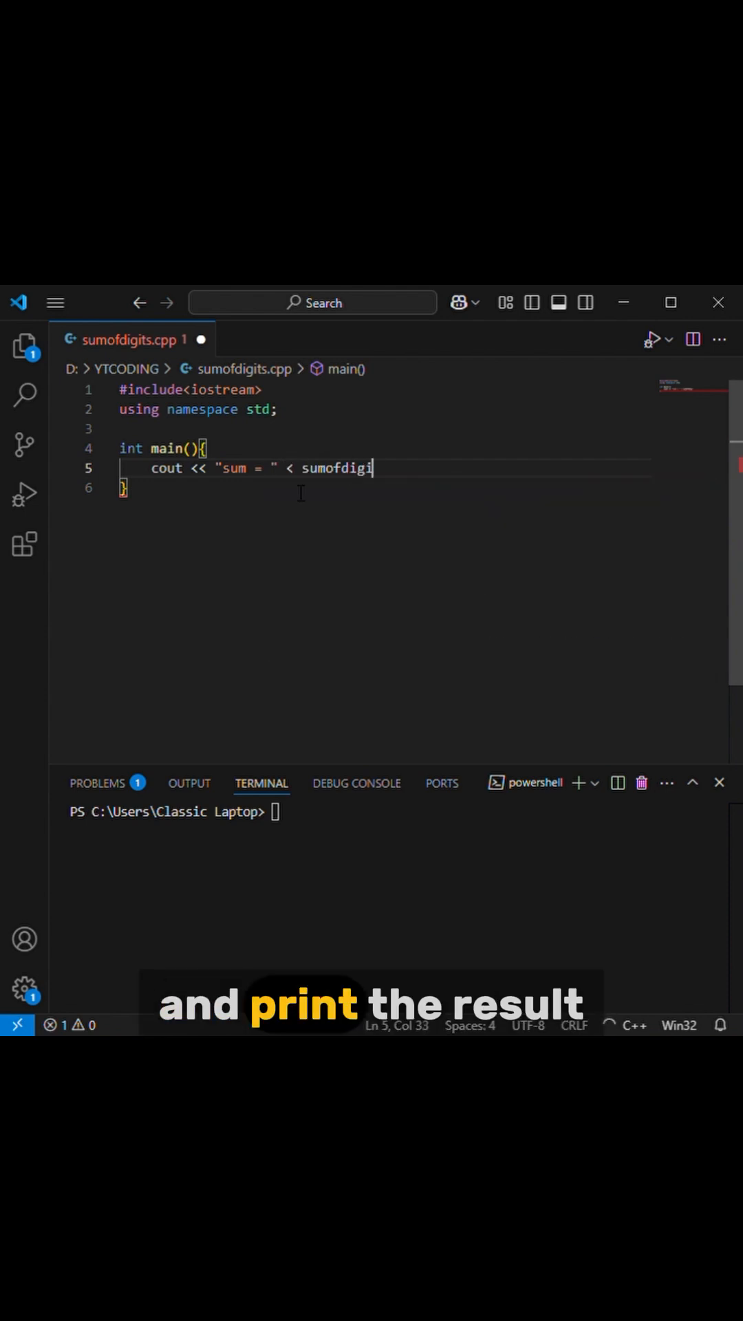
text((5682)<< endl;)
text(int)
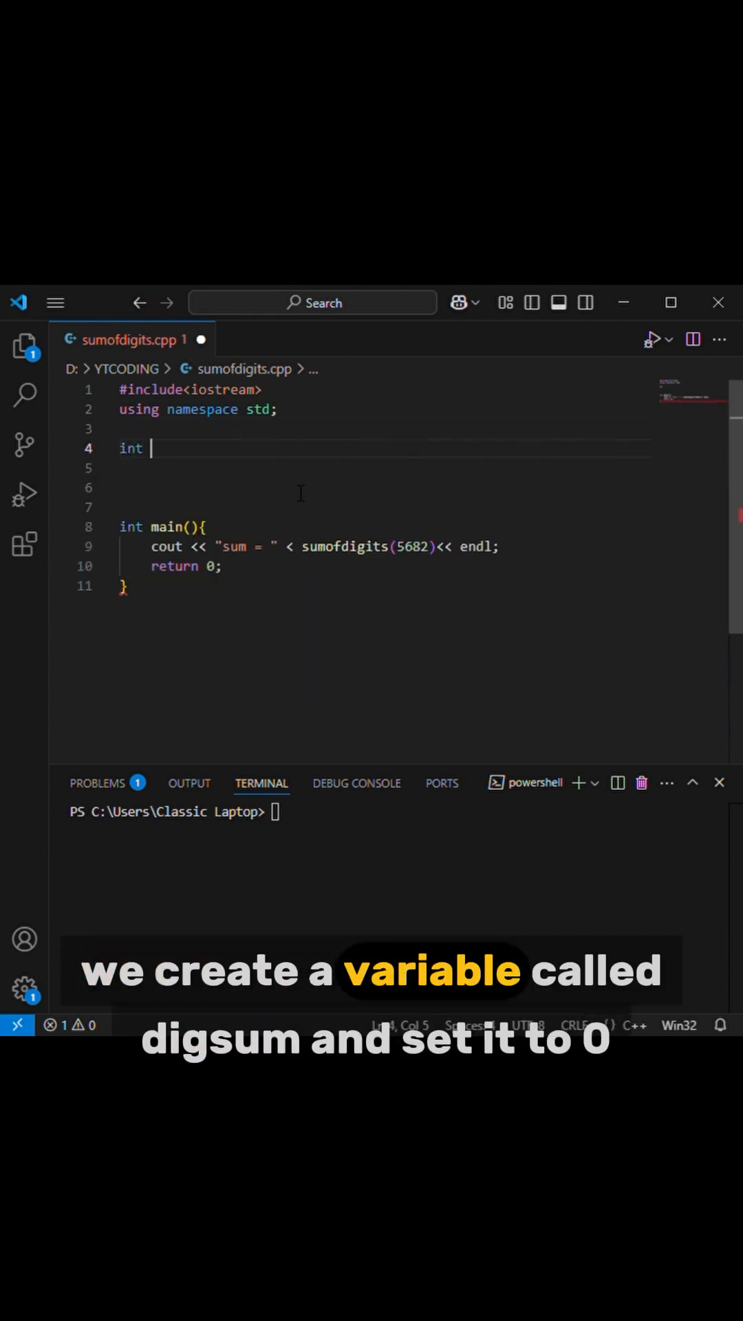
text(sumofdigits())
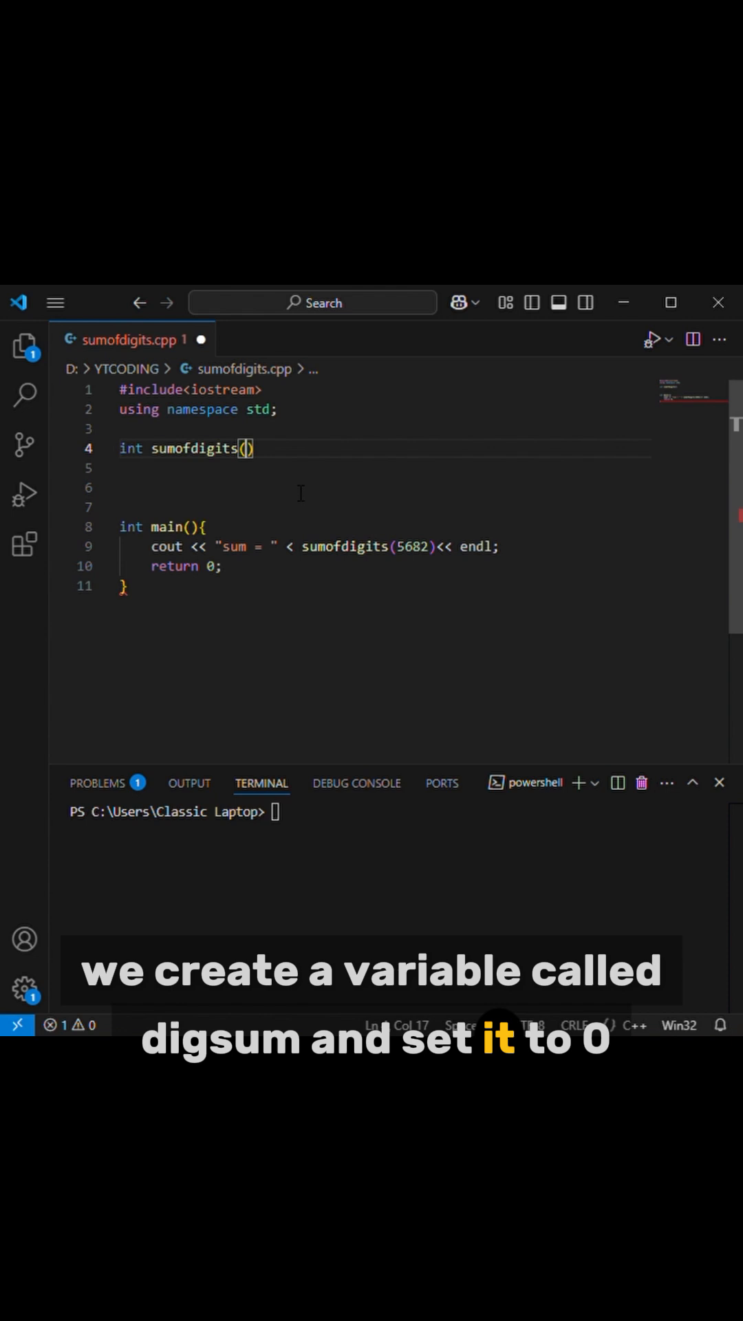
text(int num){)
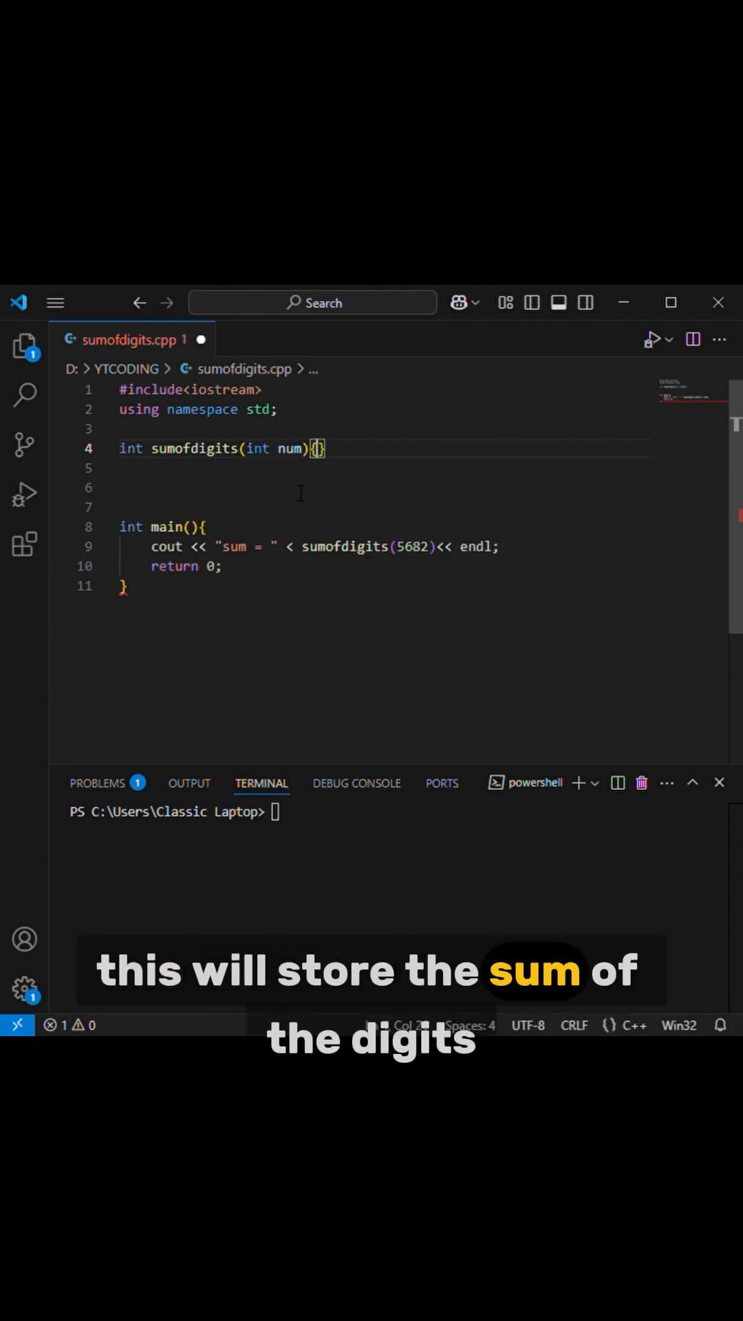
text(int digsum +)
text(while)
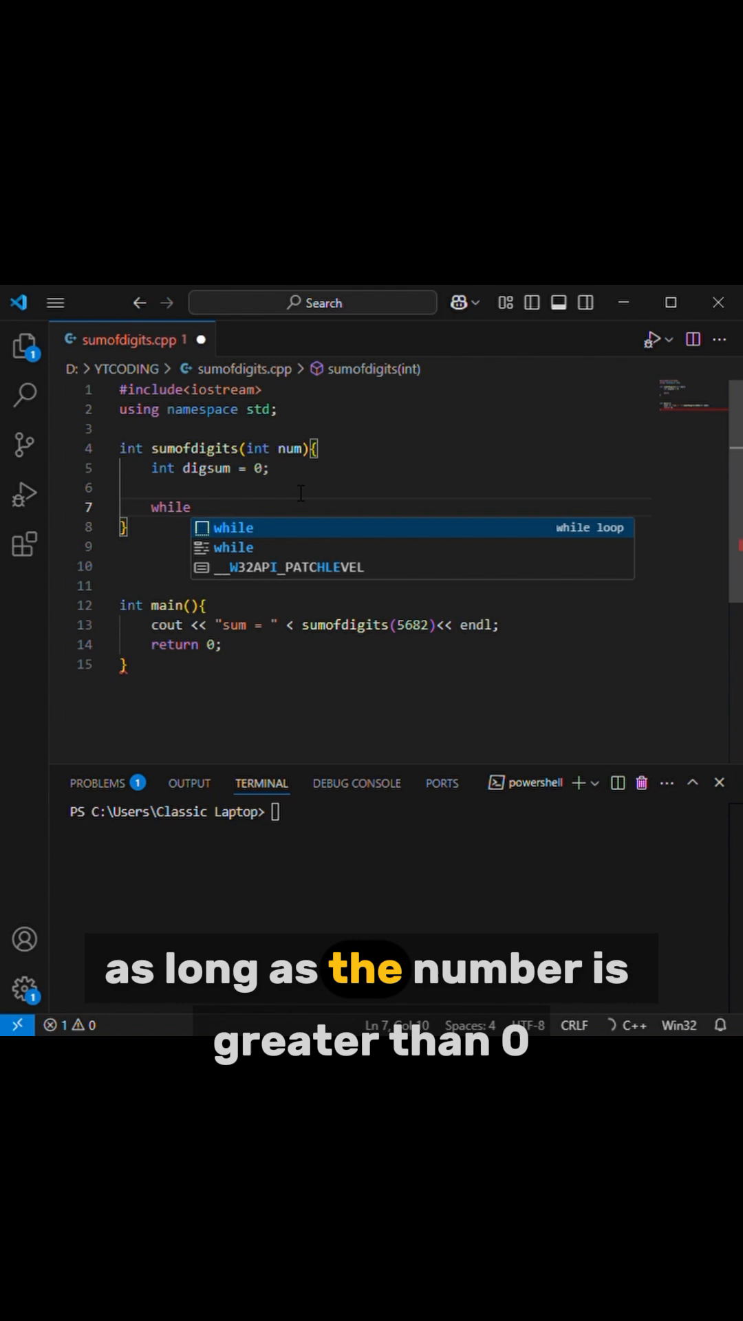
text((num > 0))
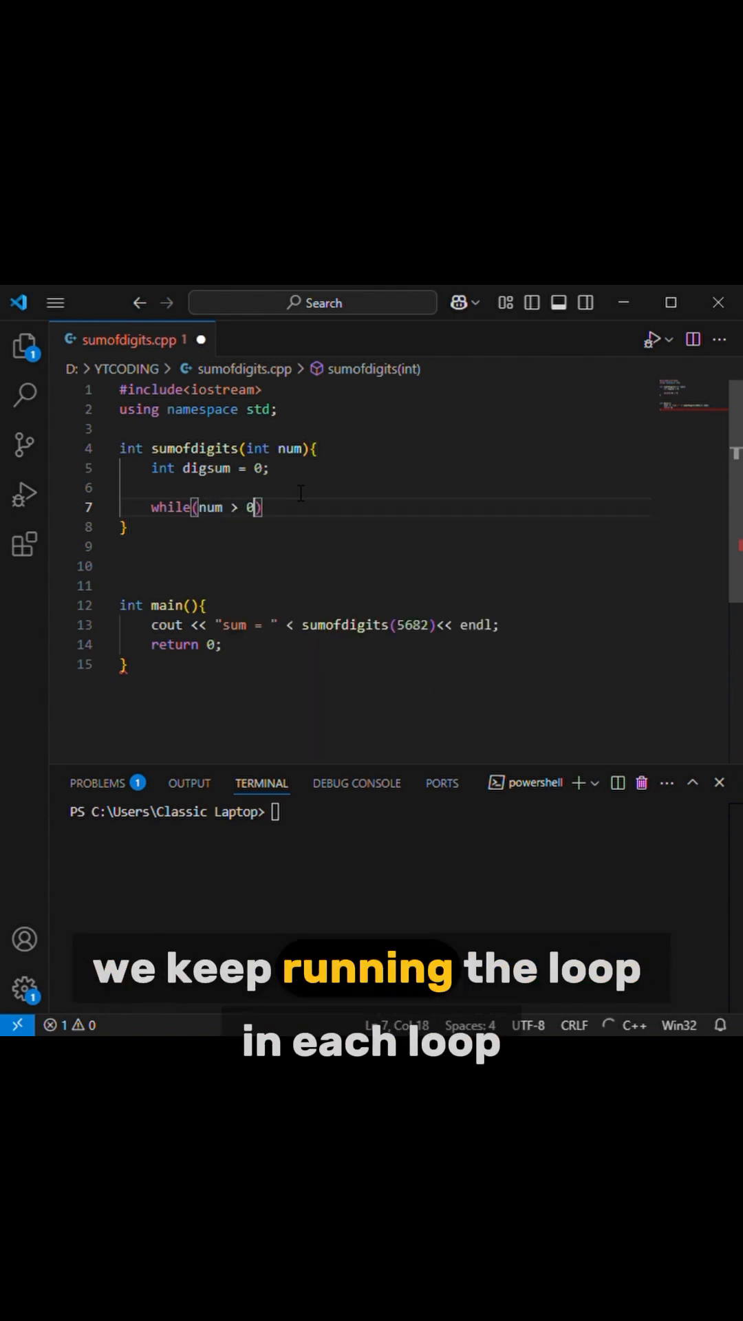
text({})
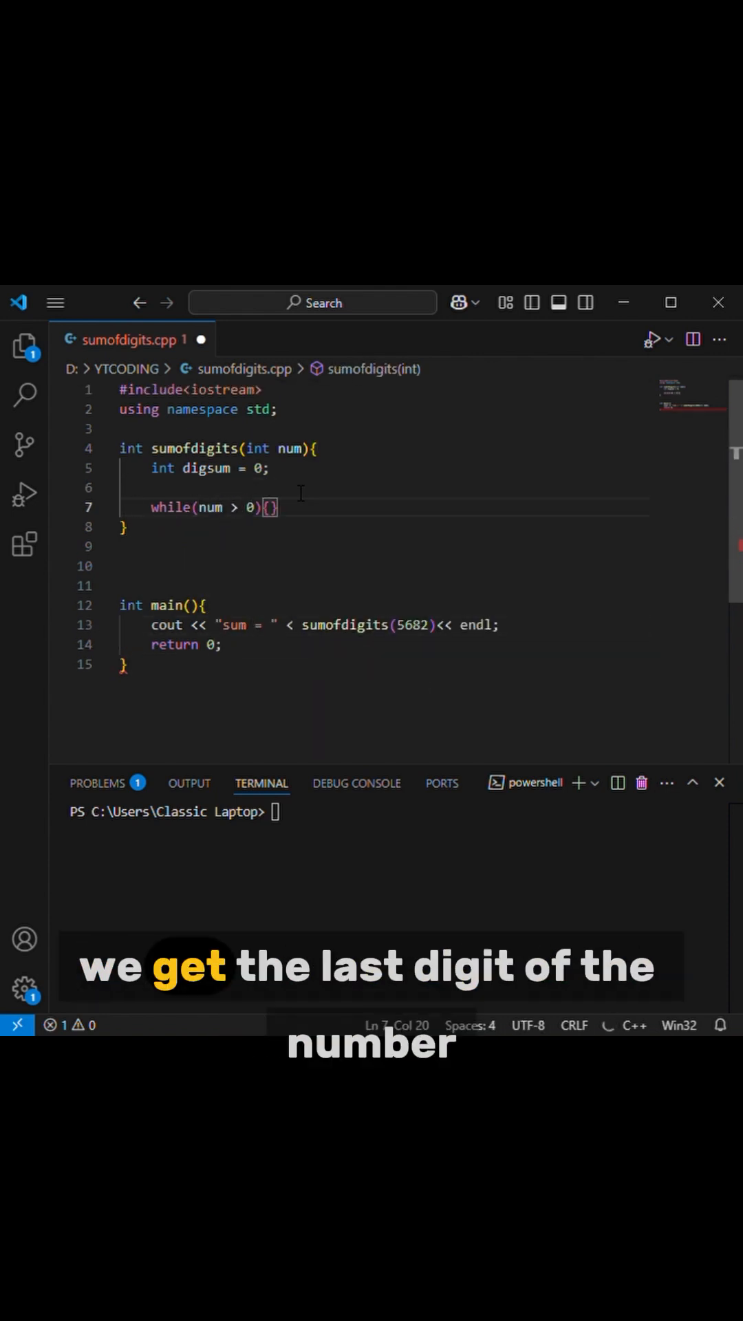
text(int lastdig = num % 10;)
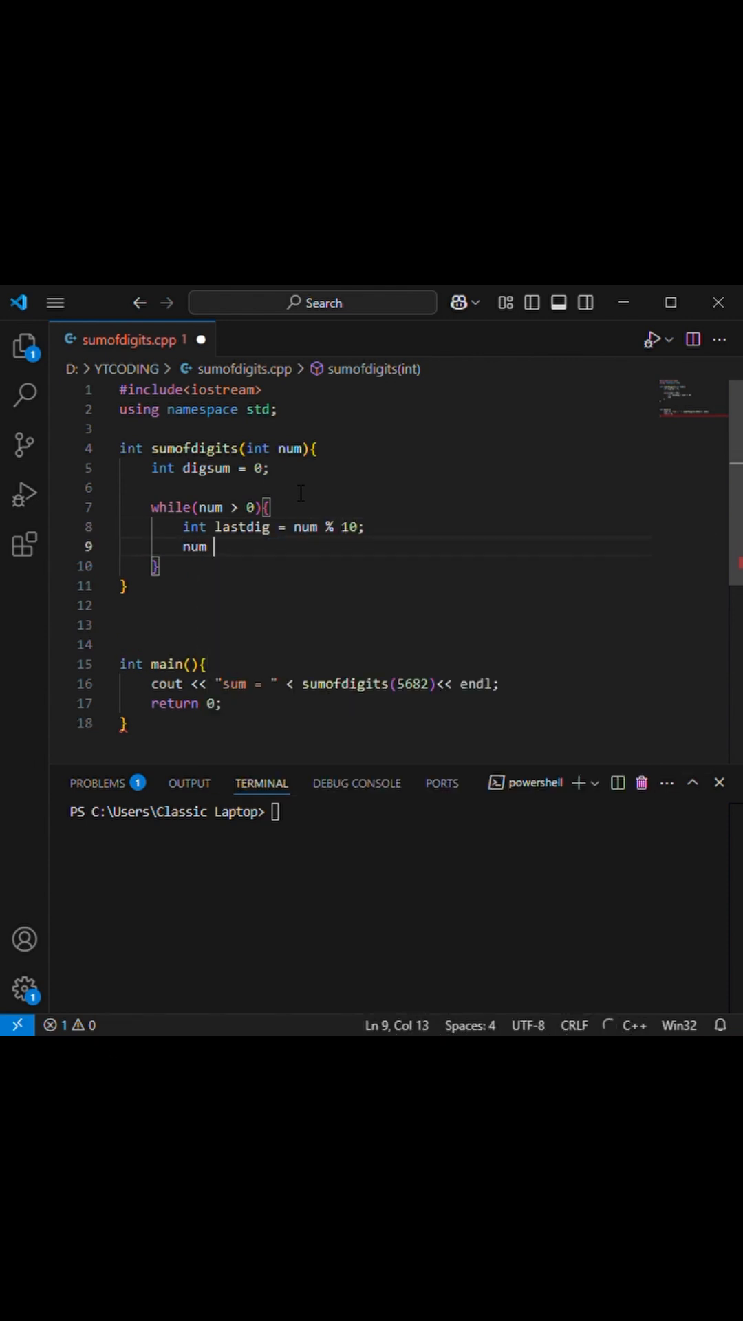
text(/= 10;)
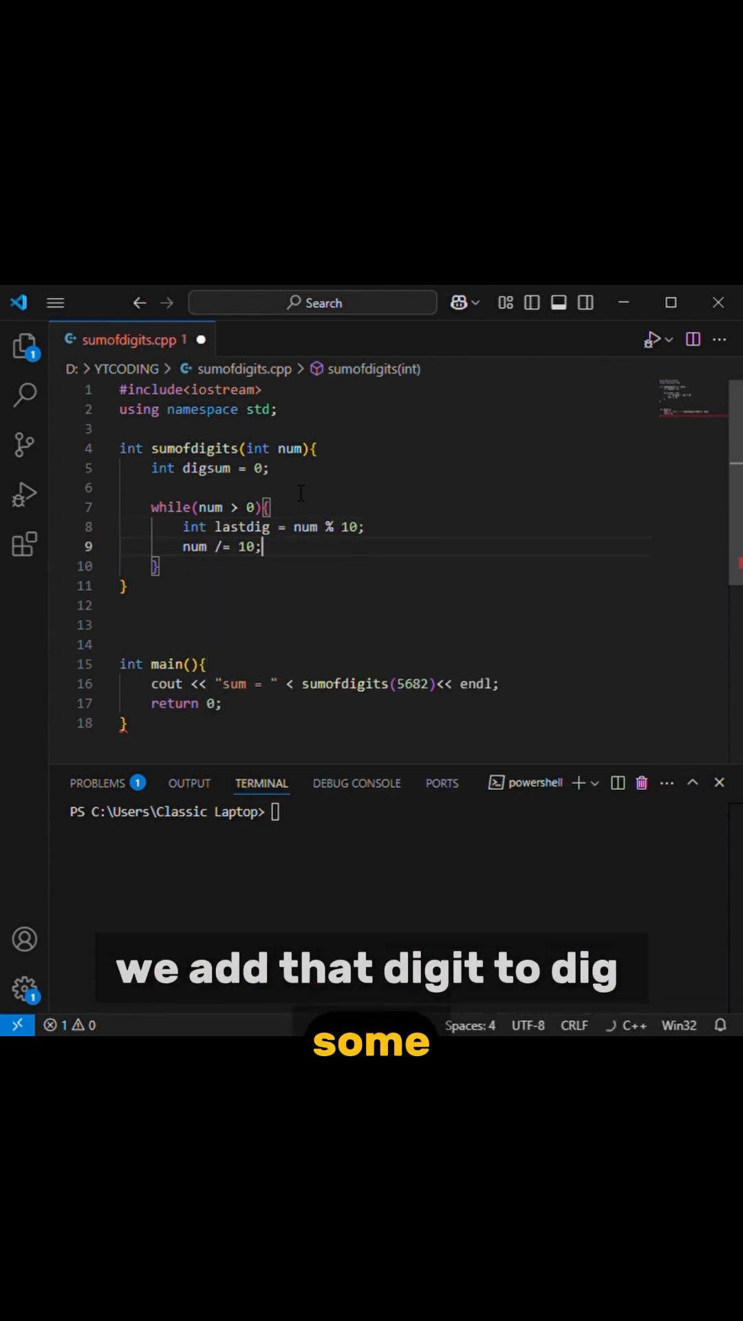
text(digsum += las)
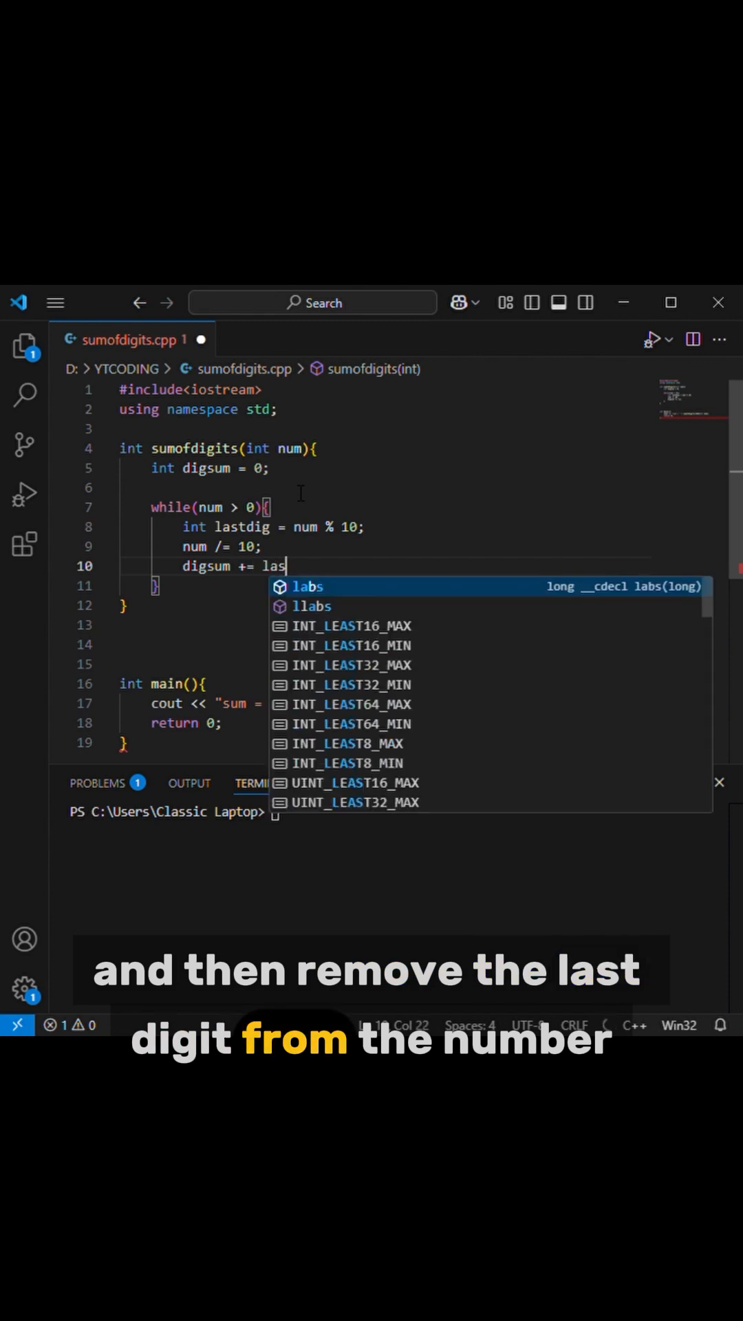